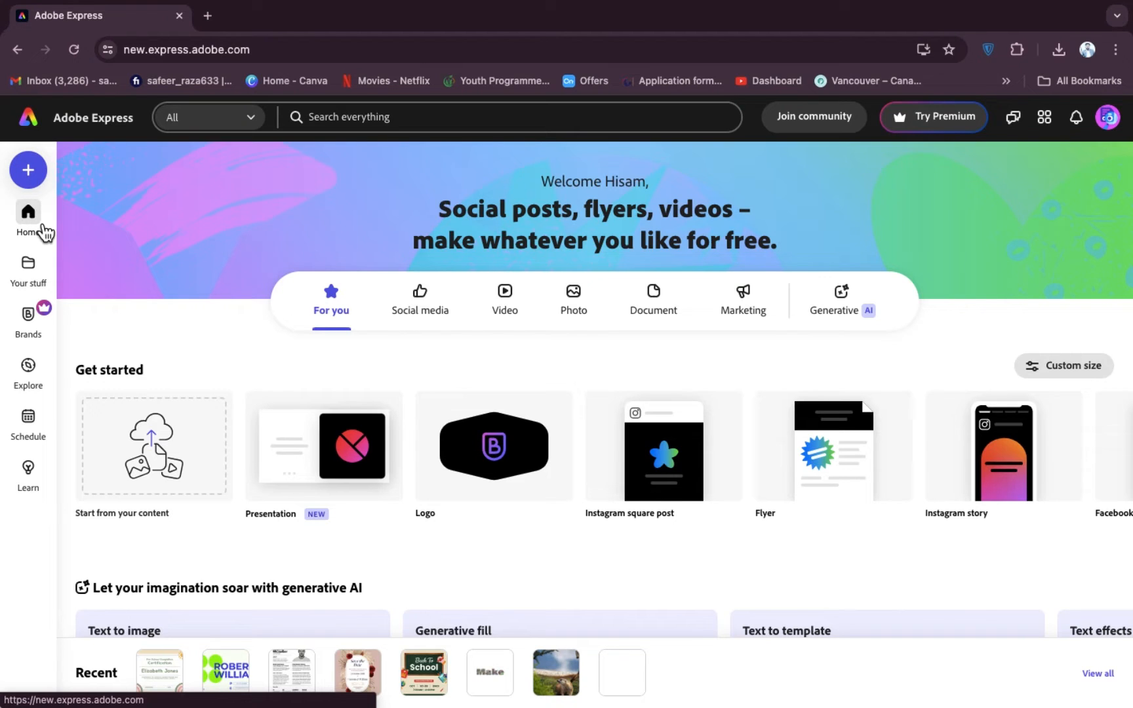
{"action": "mouse_move", "coordinate": [678, 313]}
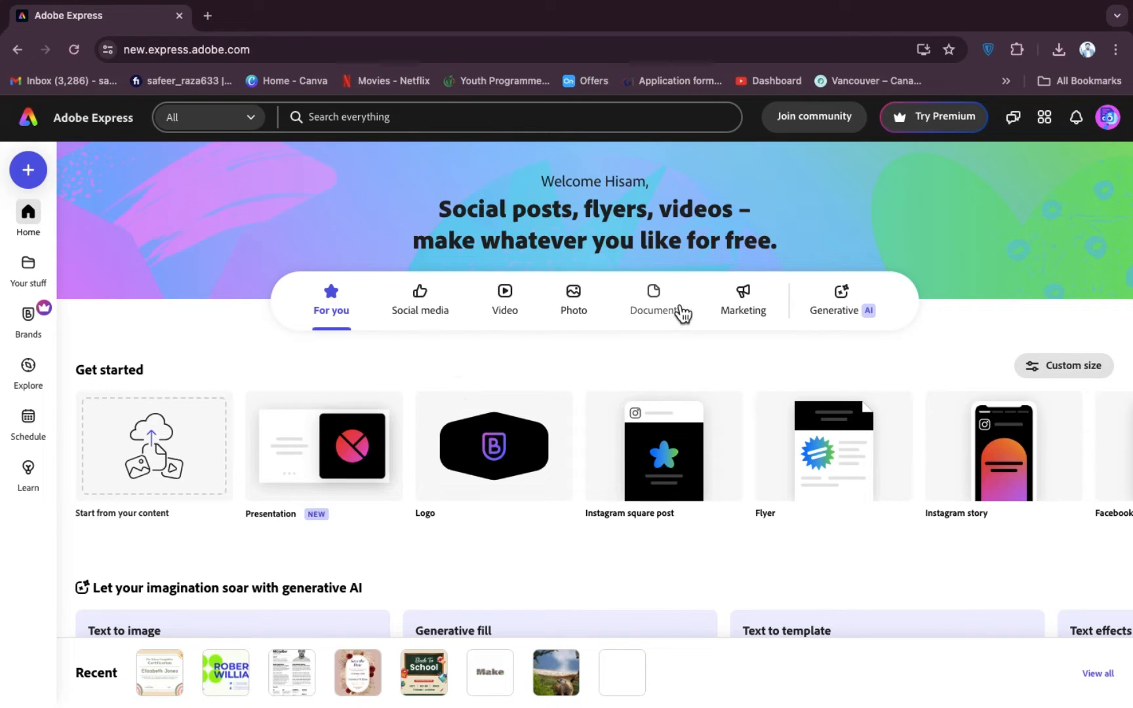
Start a new blank 11 × 8.5 in brochure from the Marketing formats' Brochure card.
{"action": "left_click", "coordinate": [742, 300]}
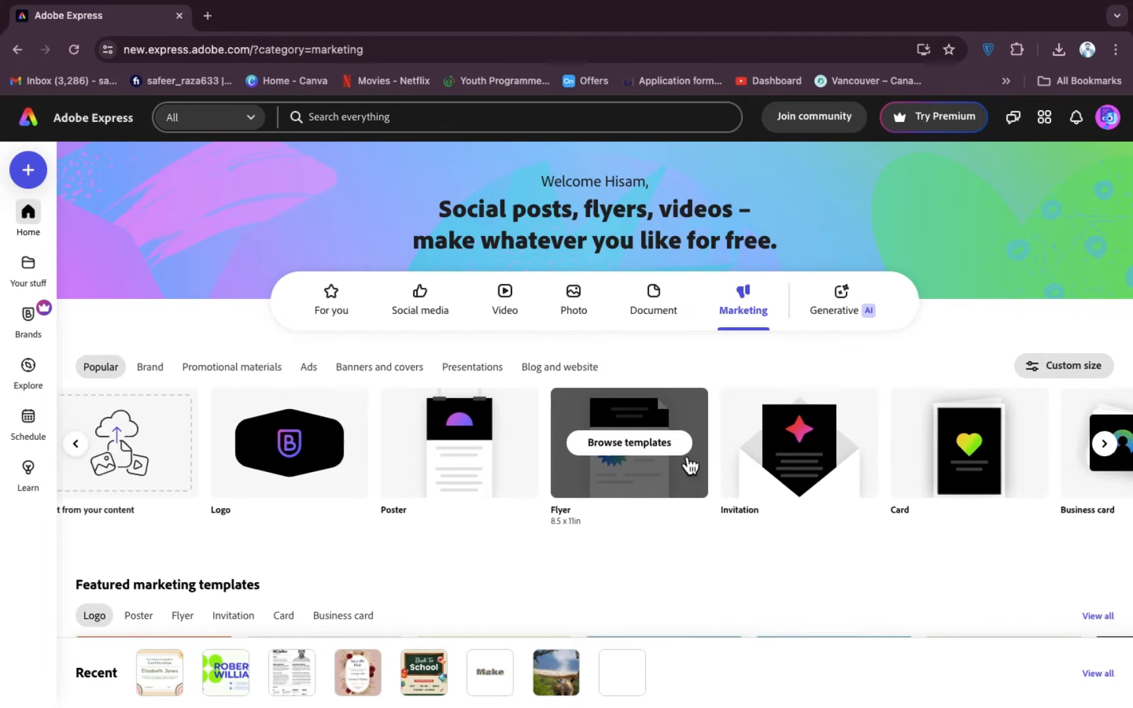
{"action": "left_click", "coordinate": [1103, 443]}
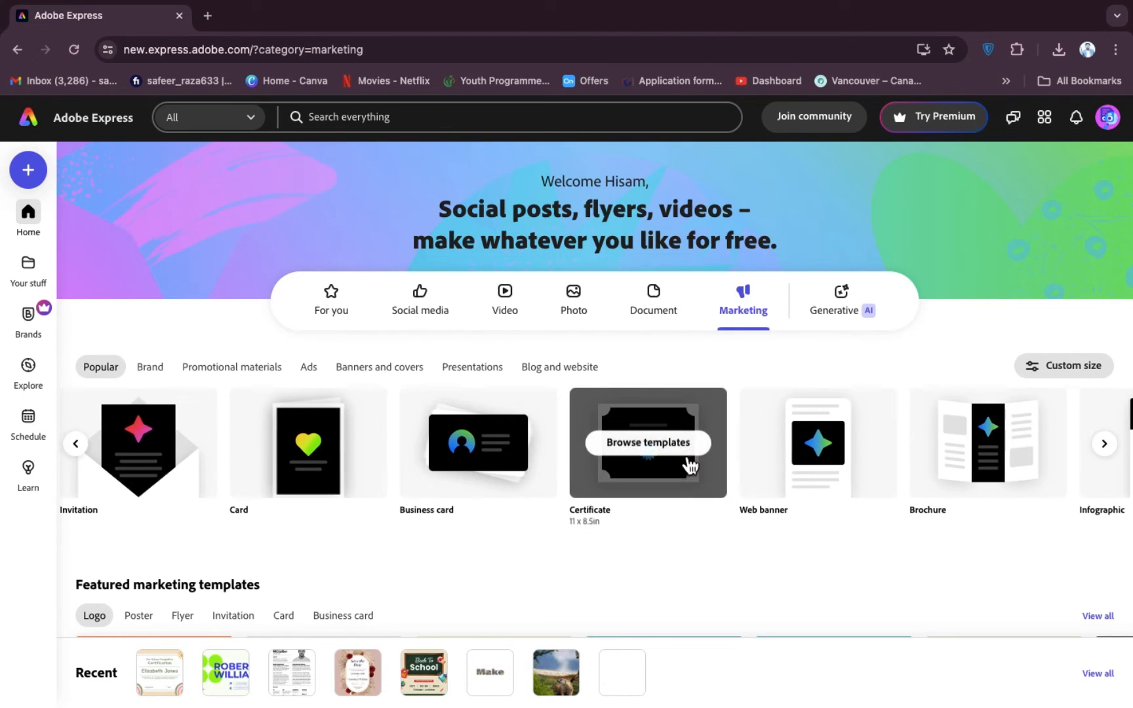
{"action": "left_click", "coordinate": [1103, 443]}
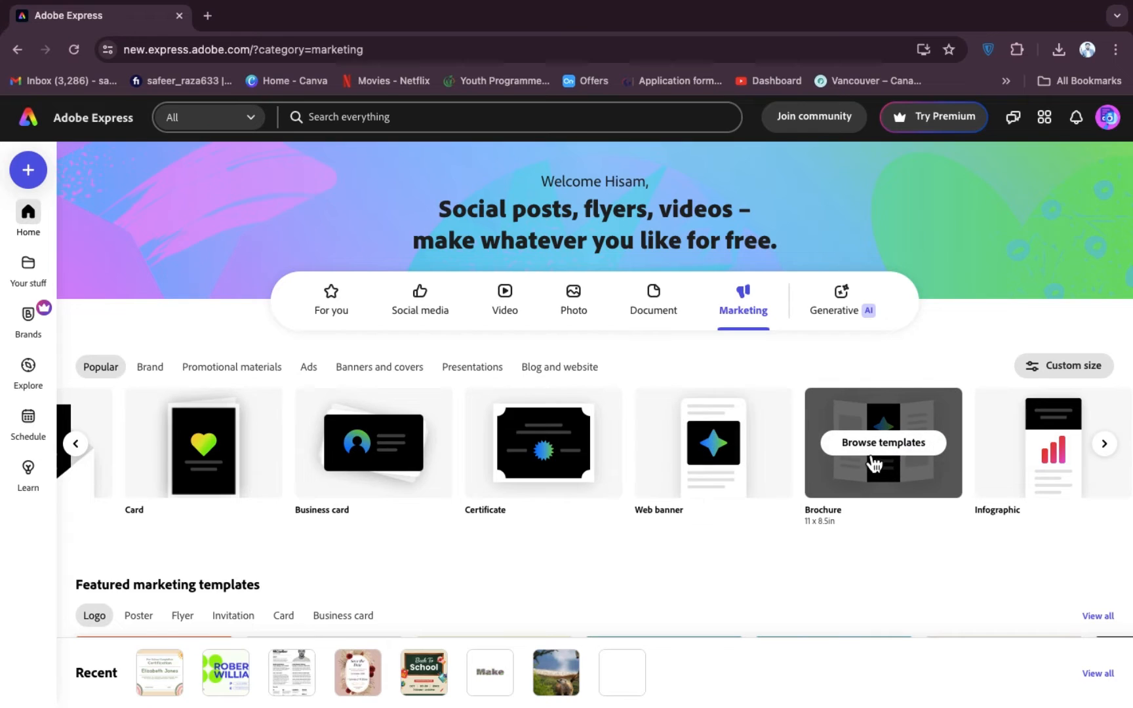
{"action": "left_click", "coordinate": [883, 442]}
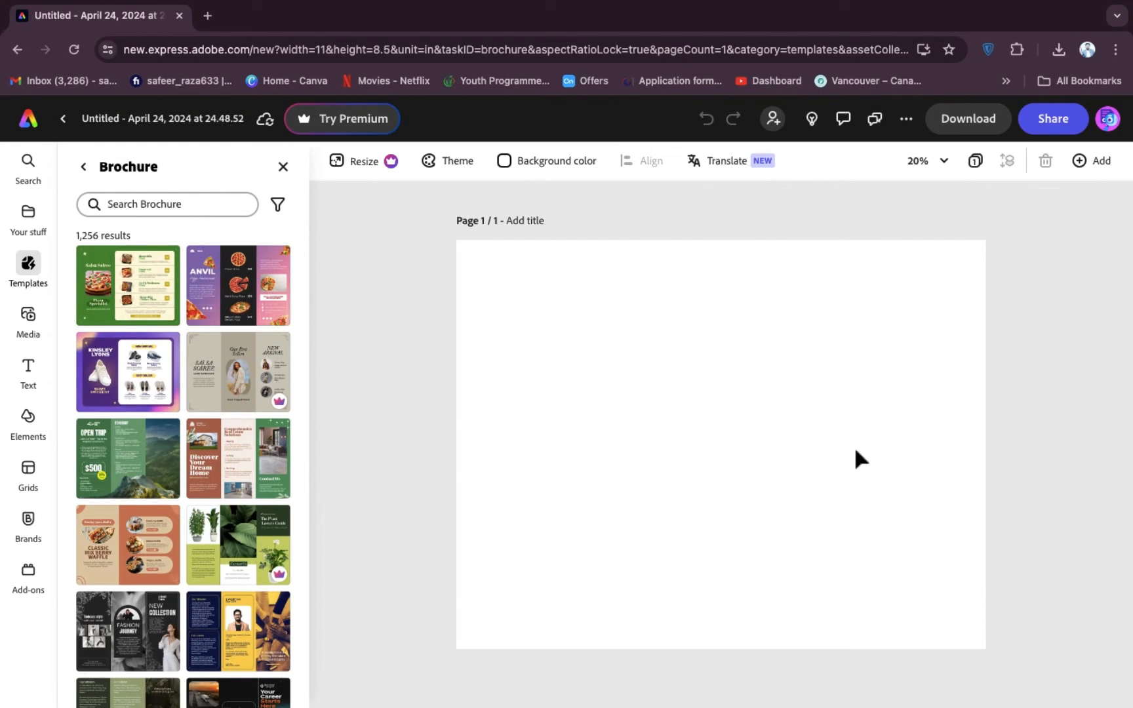
{"action": "mouse_move", "coordinate": [287, 260]}
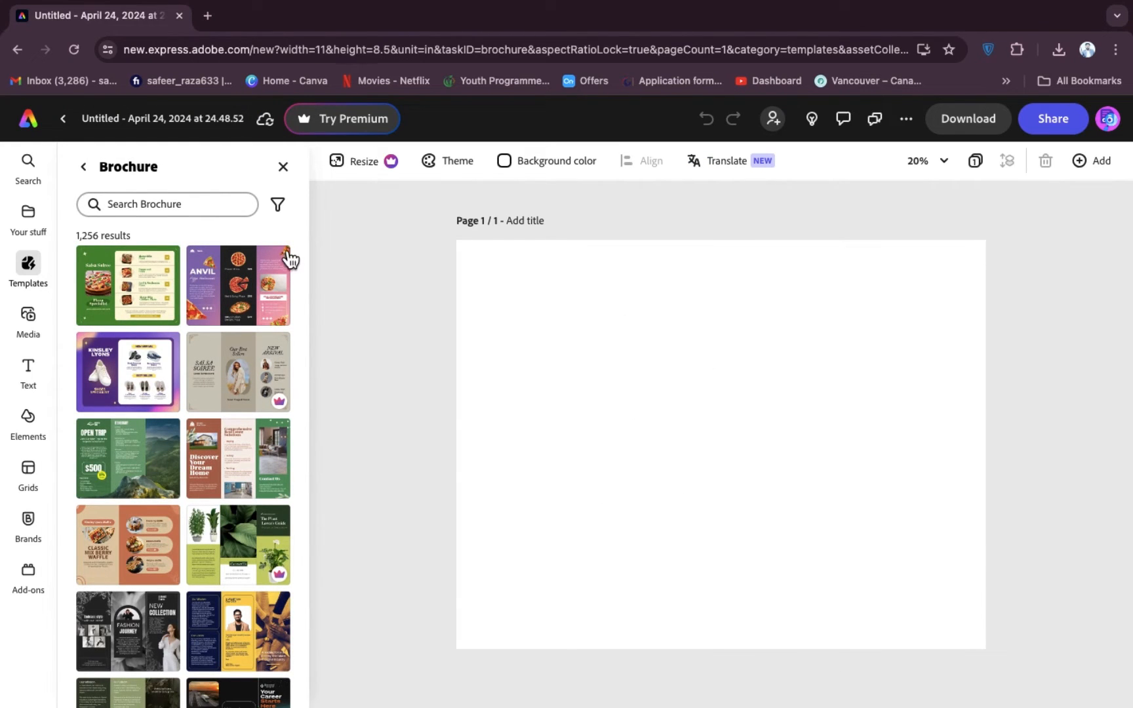
{"action": "mouse_move", "coordinate": [230, 436]}
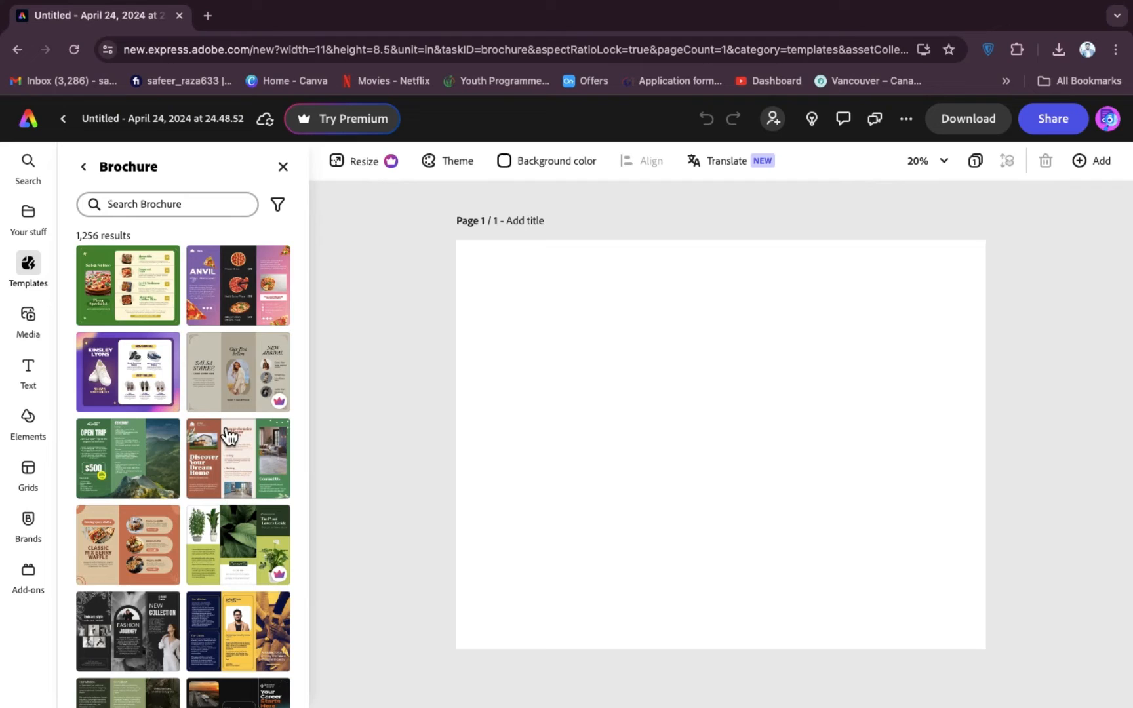
Apply the purple-pink ANVIL pizza restaurant template with its menu, prices and contact panel.
{"action": "left_click", "coordinate": [237, 284]}
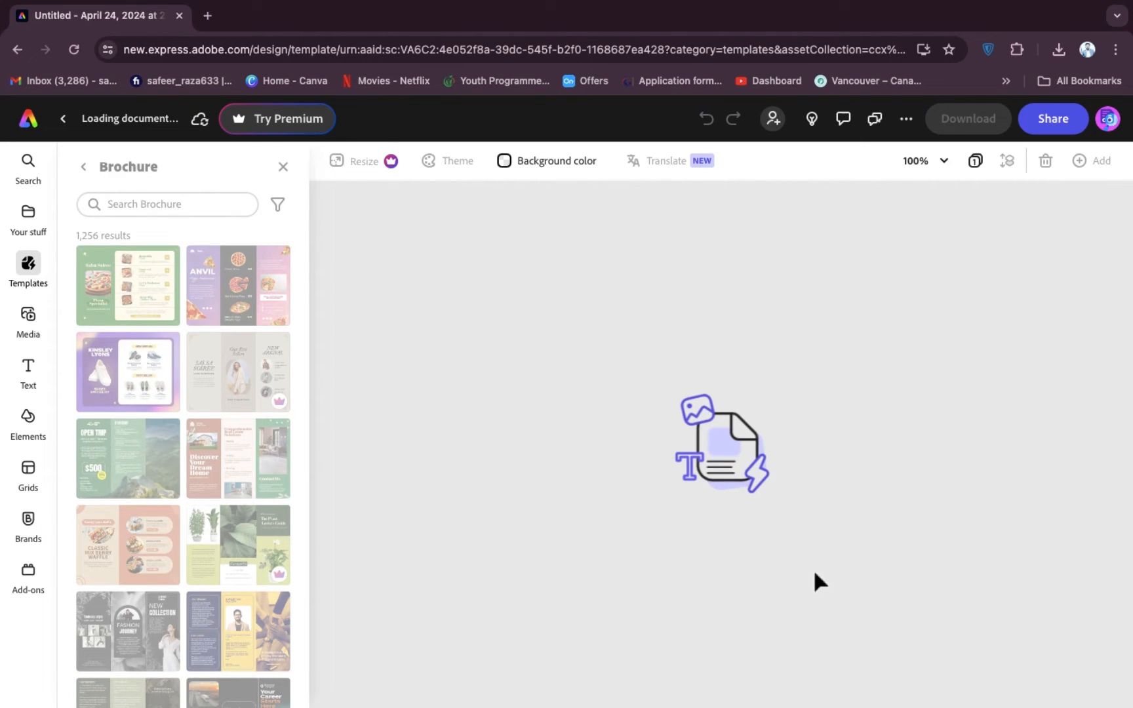
{"action": "mouse_move", "coordinate": [770, 449]}
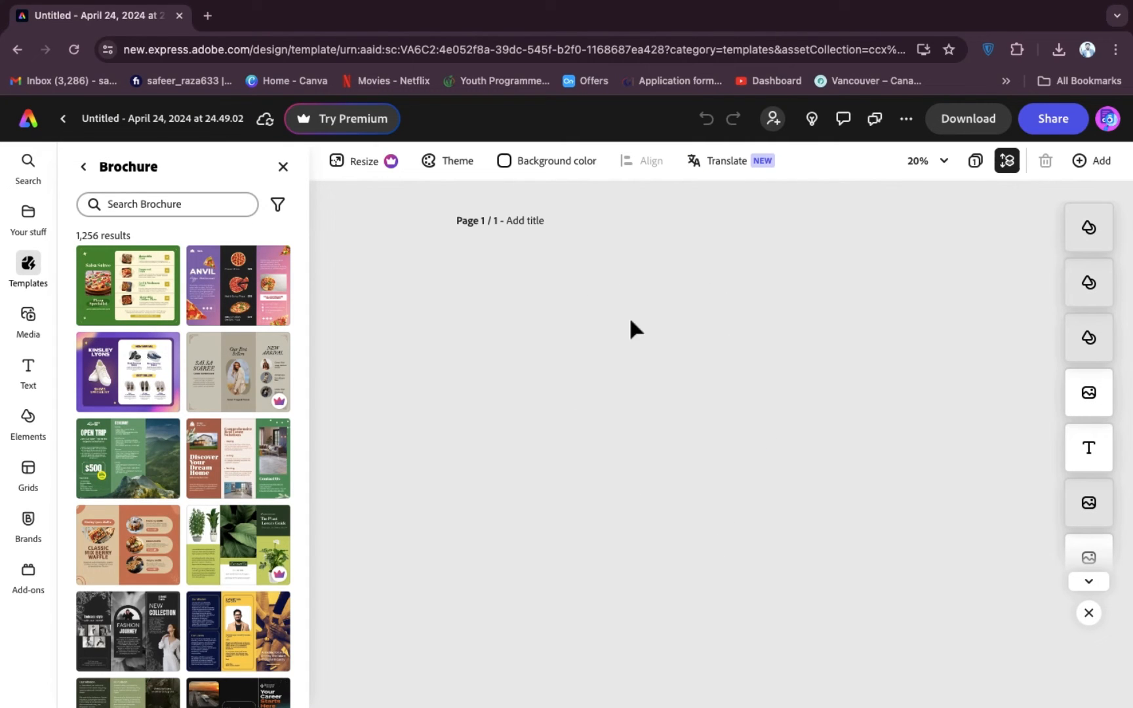
{"action": "left_click", "coordinate": [237, 285]}
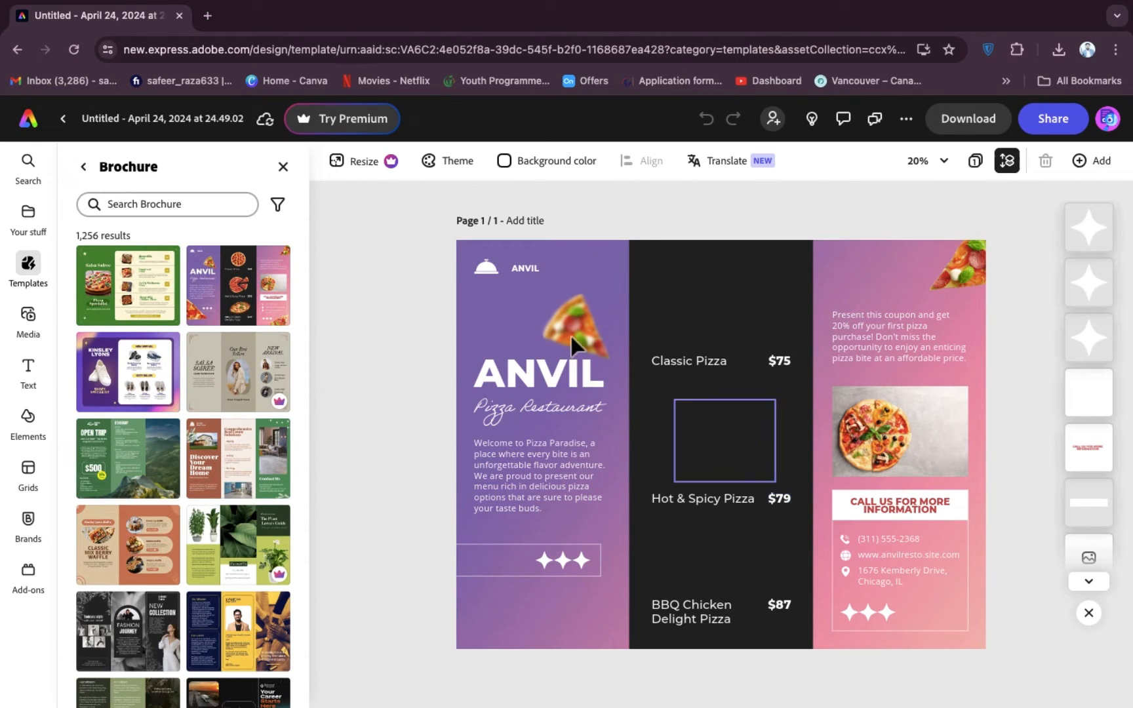
Select the pizza slice picture for editing, then select the ANVIL heading.
{"action": "left_click", "coordinate": [570, 340]}
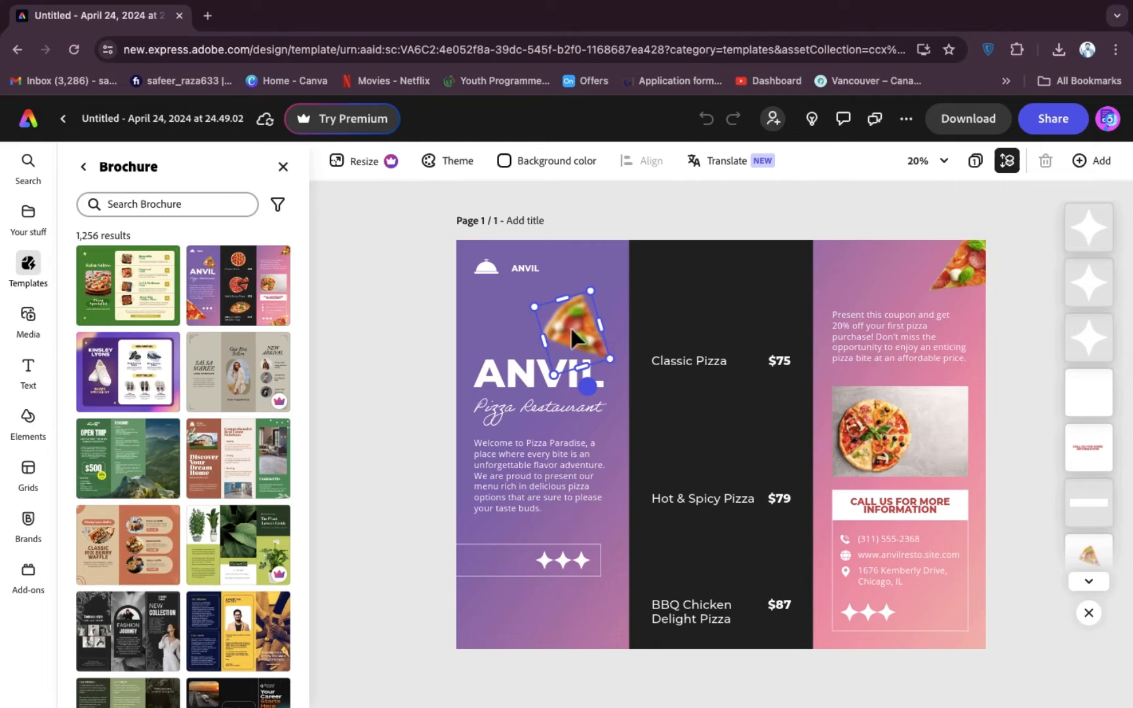
{"action": "left_click", "coordinate": [568, 335]}
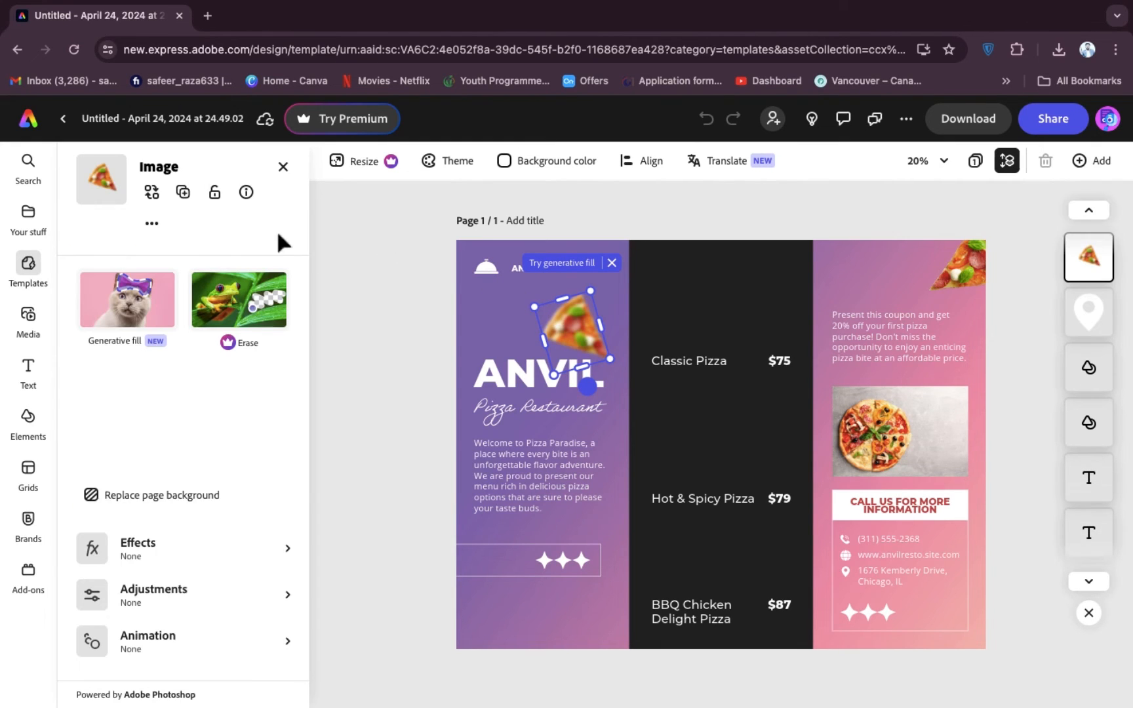
{"action": "left_click", "coordinate": [151, 193]}
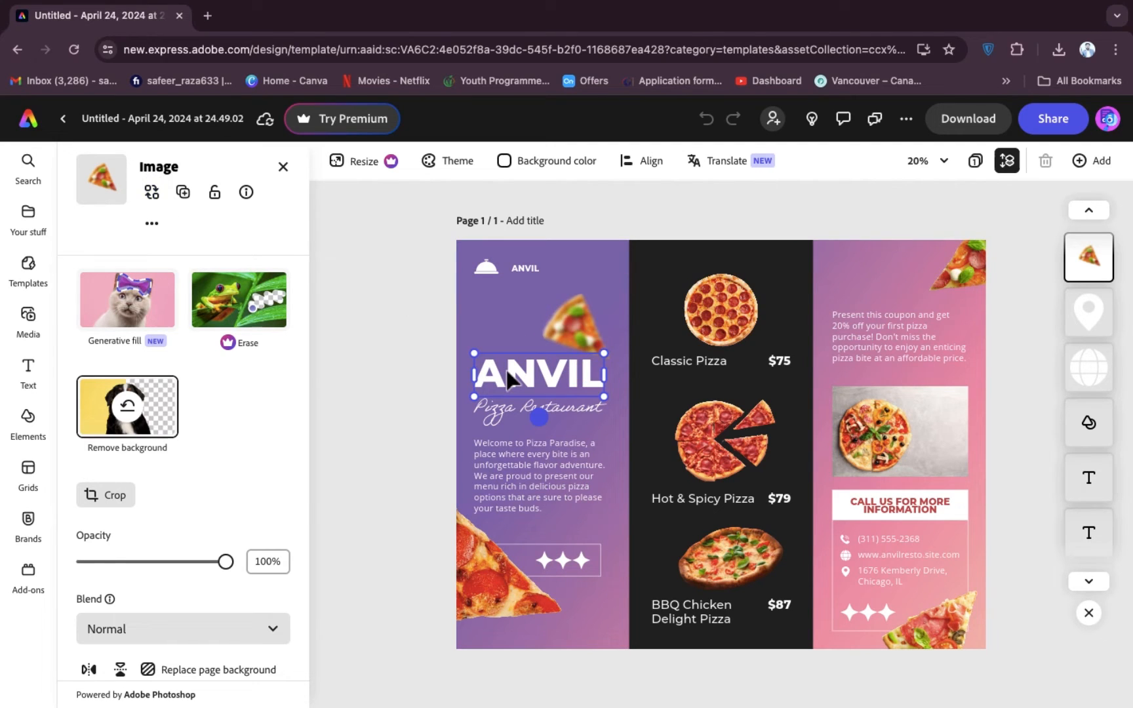
Review the ANVIL heading's text settings, then bring up the brochure's download options.
{"action": "left_click", "coordinate": [538, 374]}
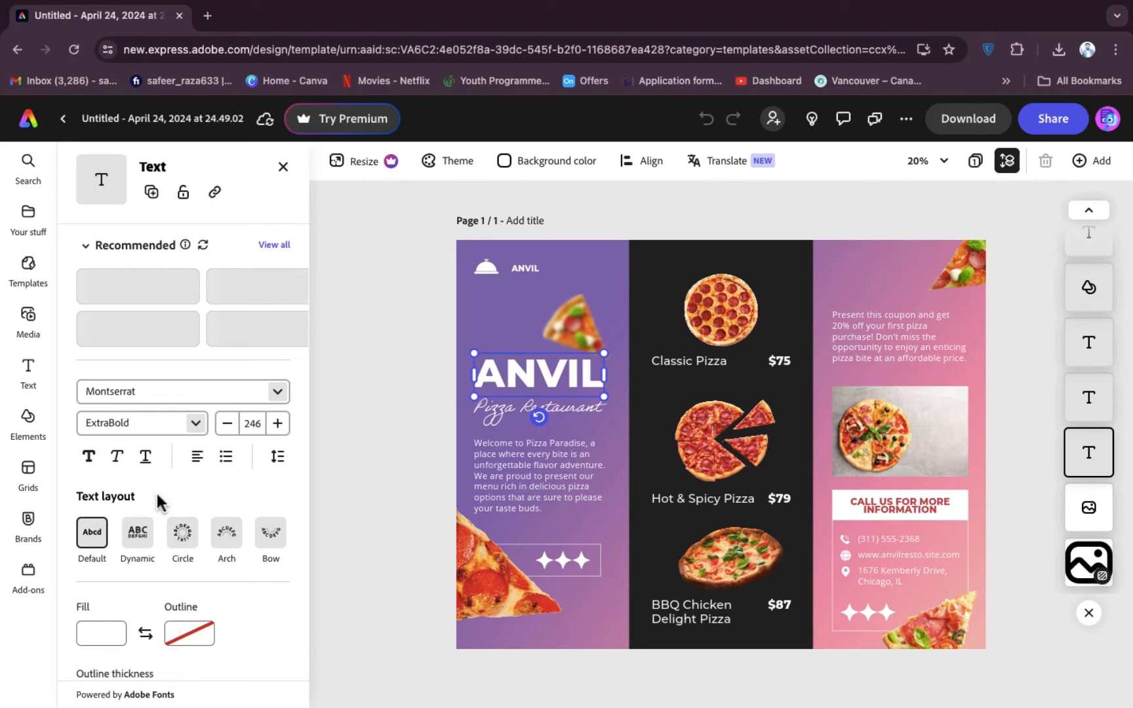
{"action": "scroll", "scroll_direction": "down", "scroll_amount": 3}
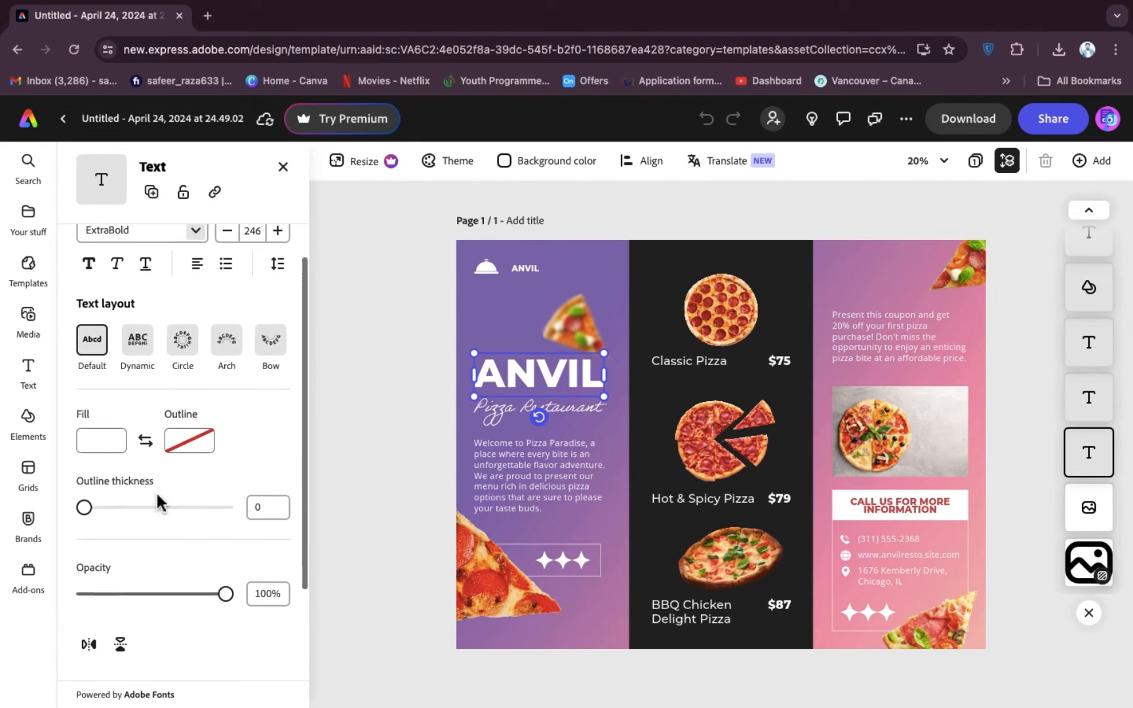
{"action": "scroll", "scroll_direction": "down", "scroll_amount": 3}
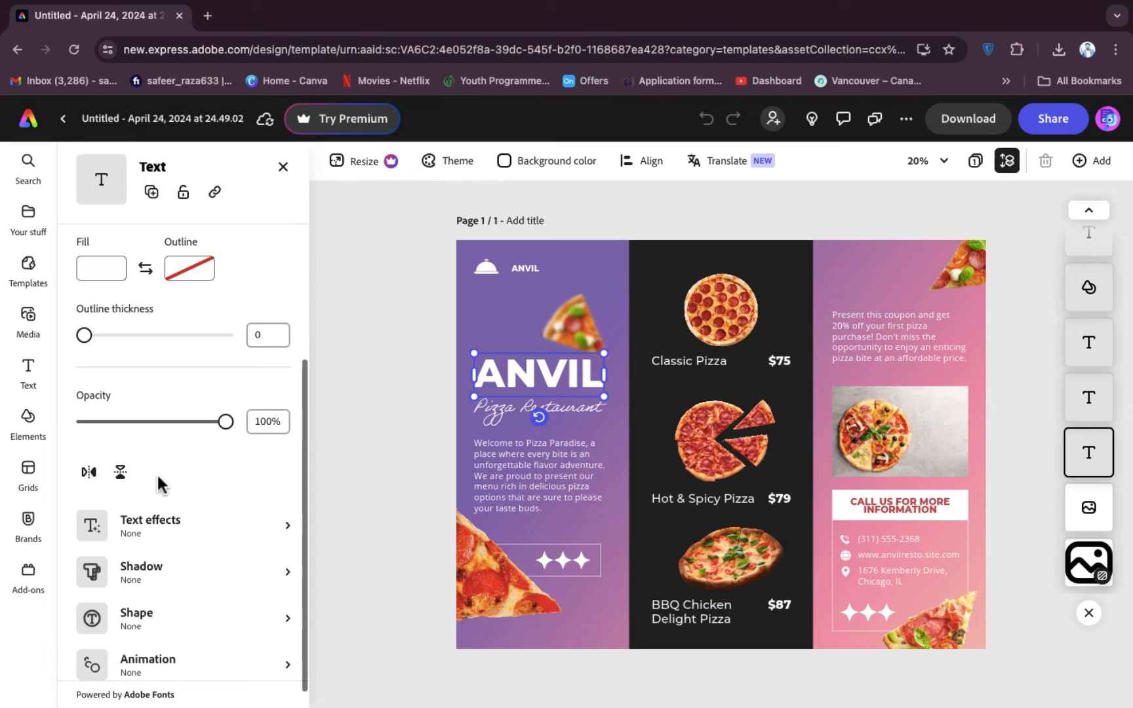
{"action": "scroll", "scroll_direction": "up", "scroll_amount": 3}
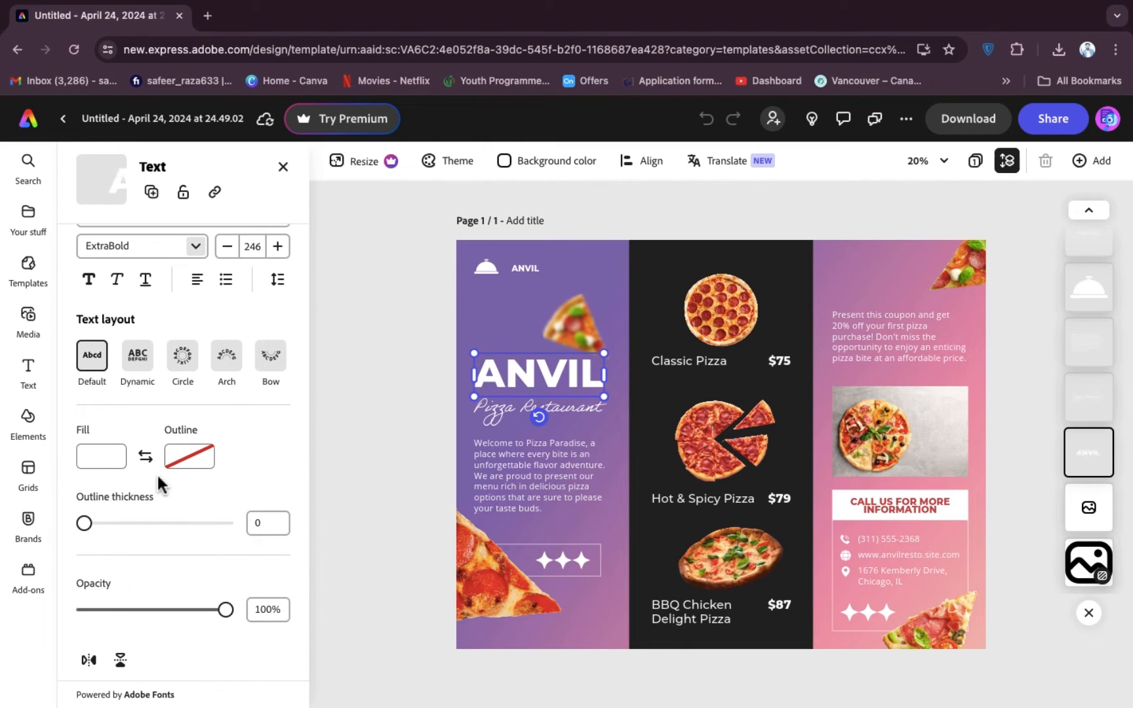
{"action": "scroll", "scroll_direction": "up", "scroll_amount": 3}
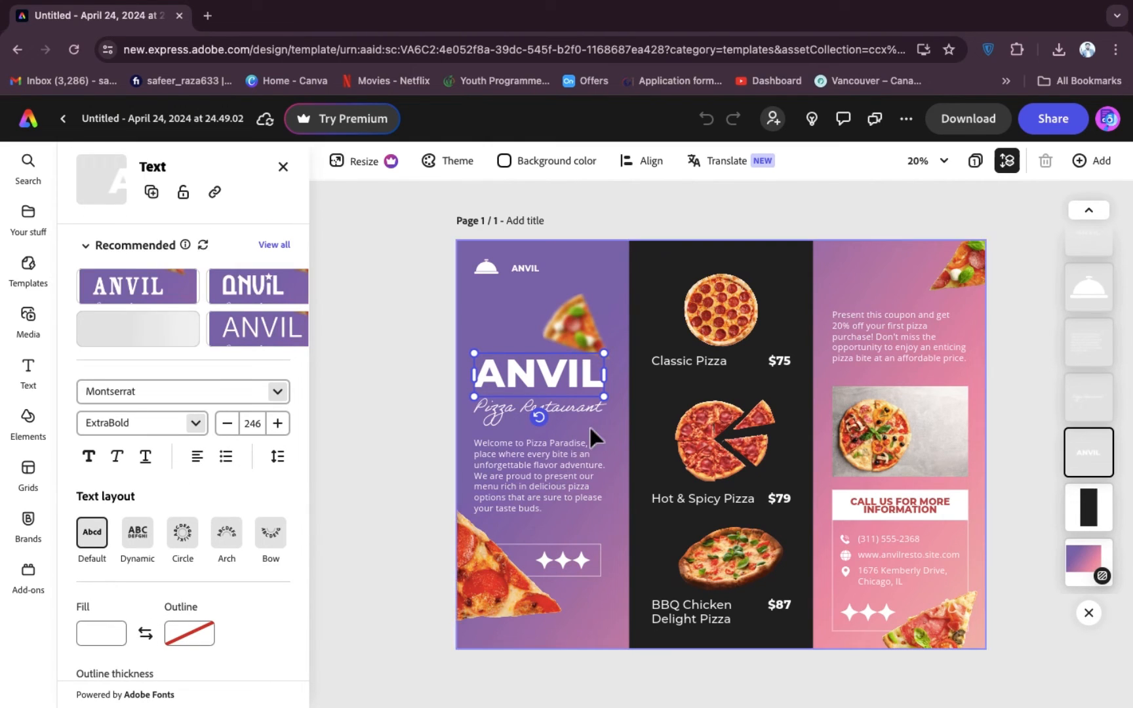
{"action": "left_click", "coordinate": [968, 118]}
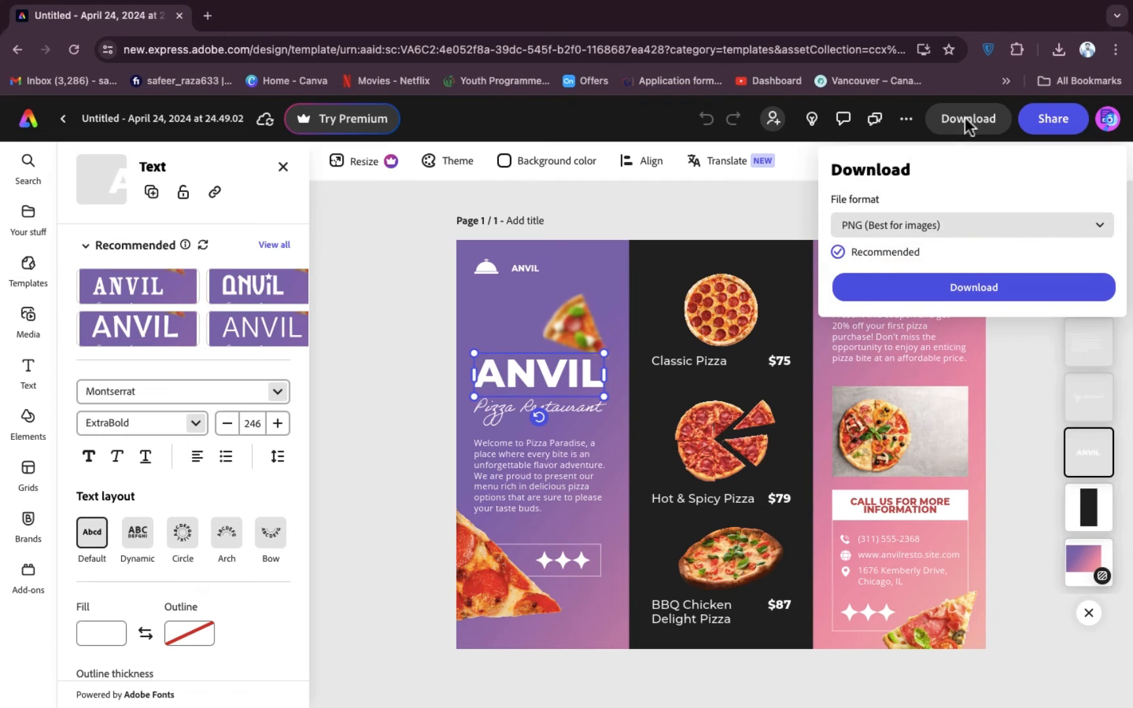
Export the brochure as PNG (Best for images), landing a 5.3 MB file in the browser downloads.
{"action": "left_click", "coordinate": [972, 225]}
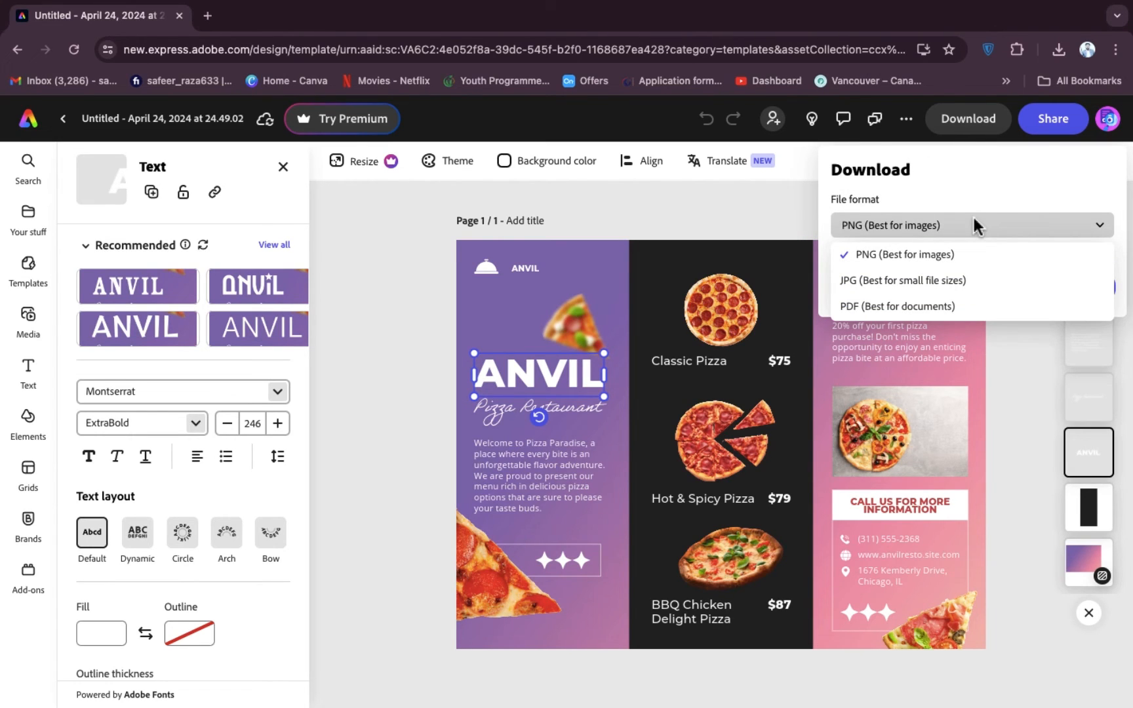
{"action": "left_click", "coordinate": [901, 255]}
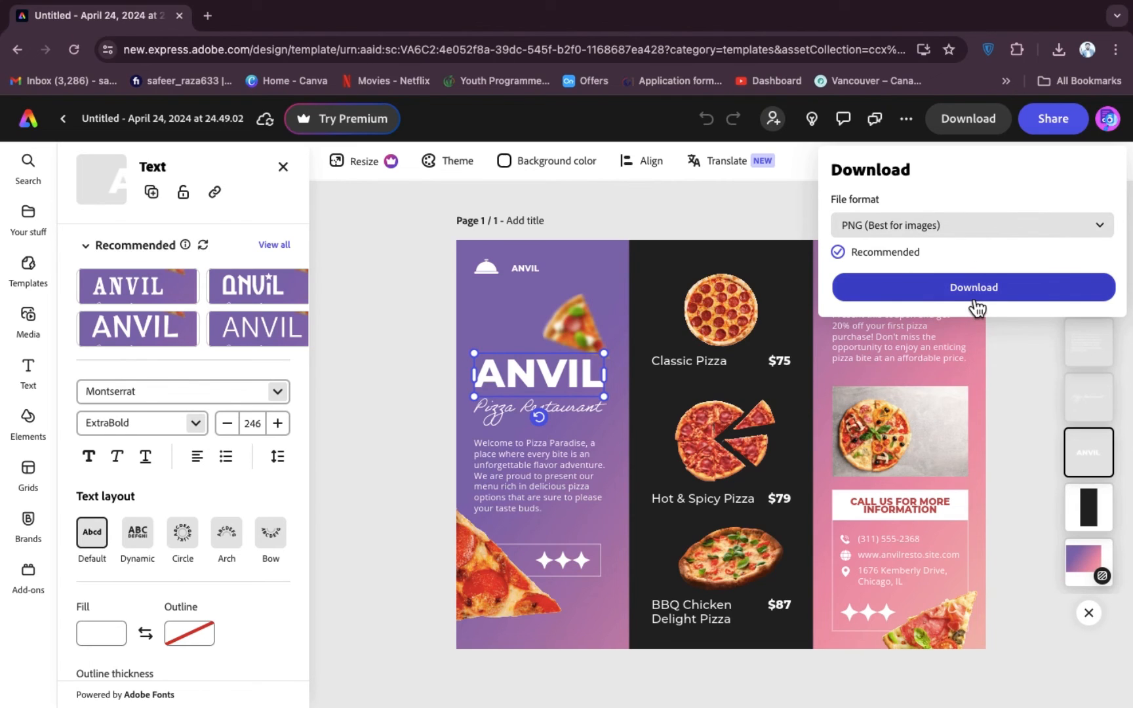
{"action": "left_click", "coordinate": [971, 287]}
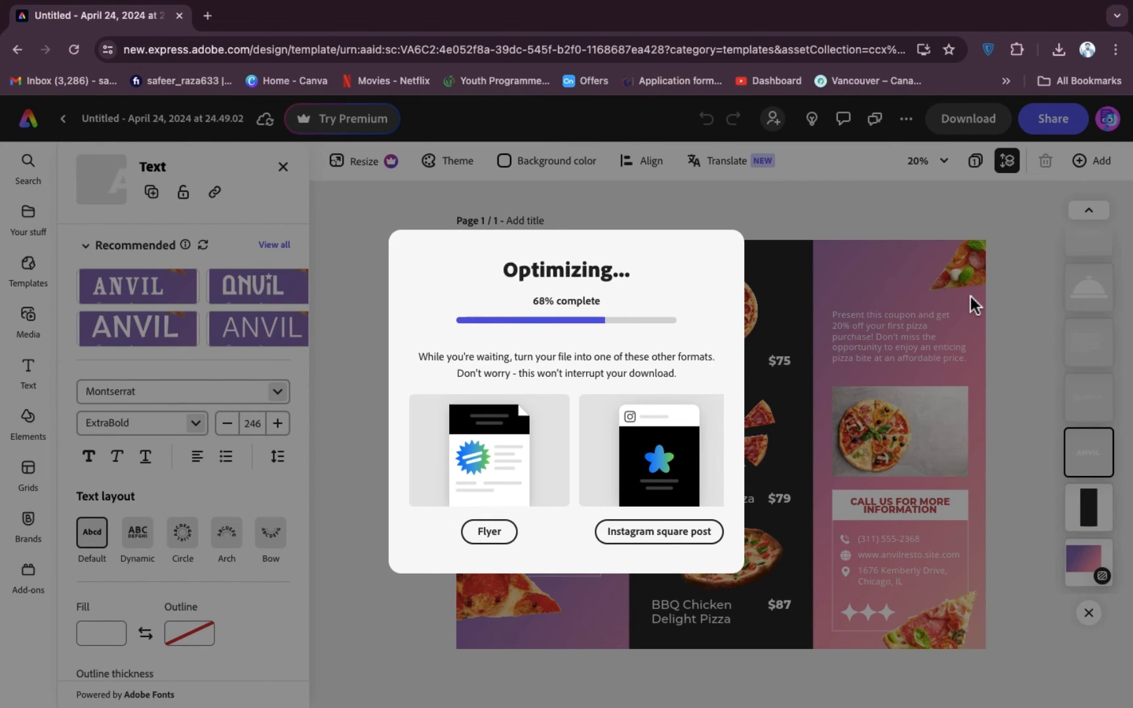
{"action": "left_click", "coordinate": [1059, 48]}
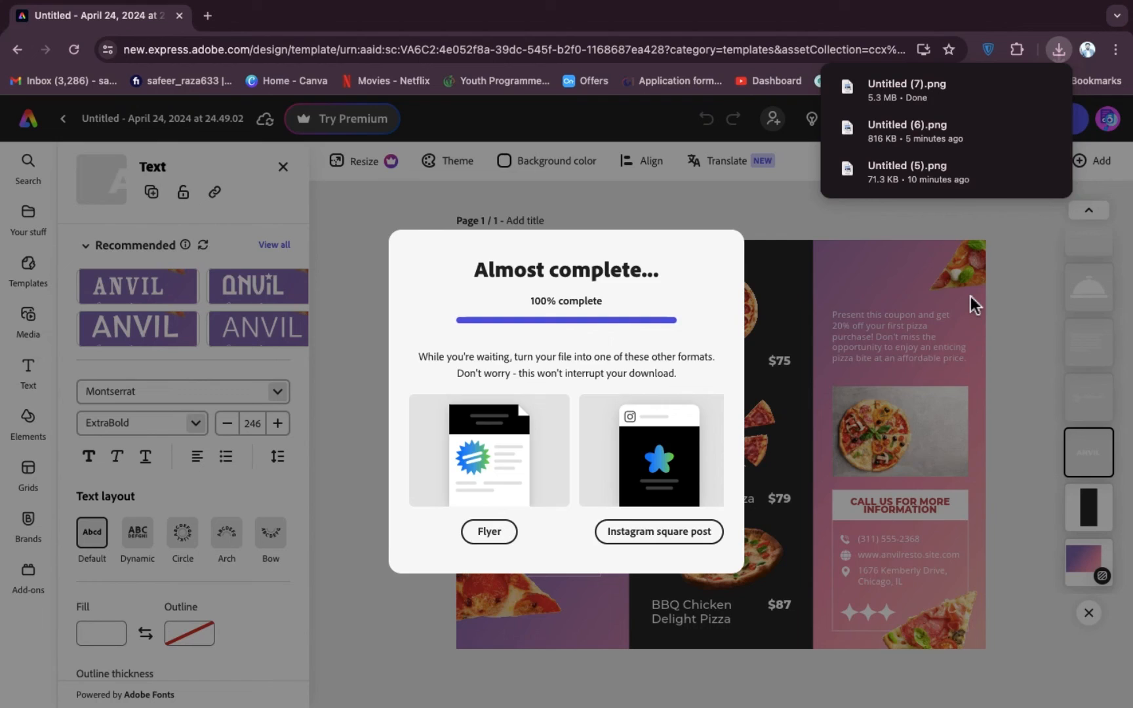